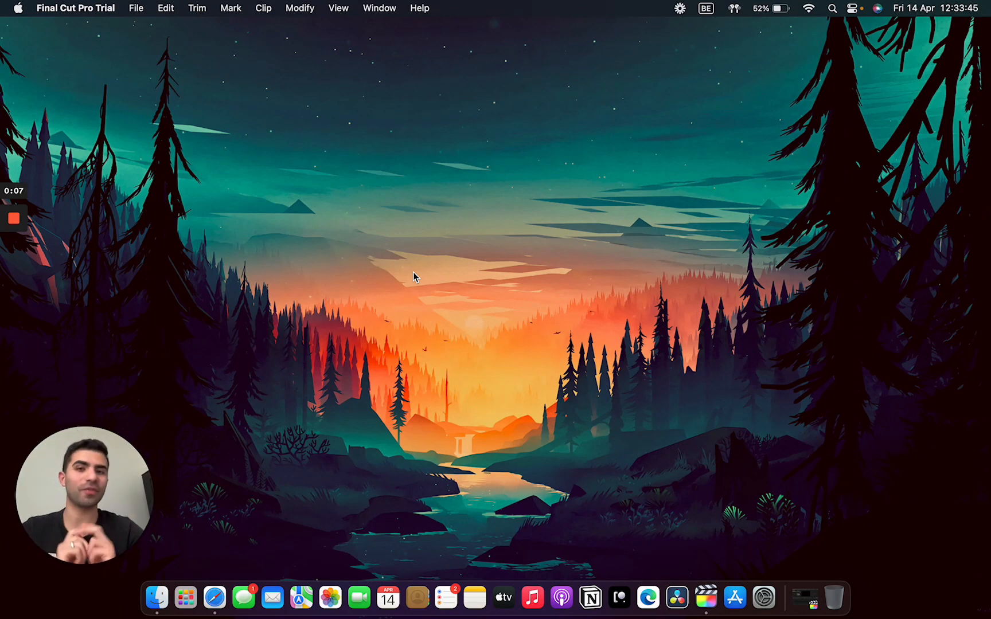
mouse_move(624, 590)
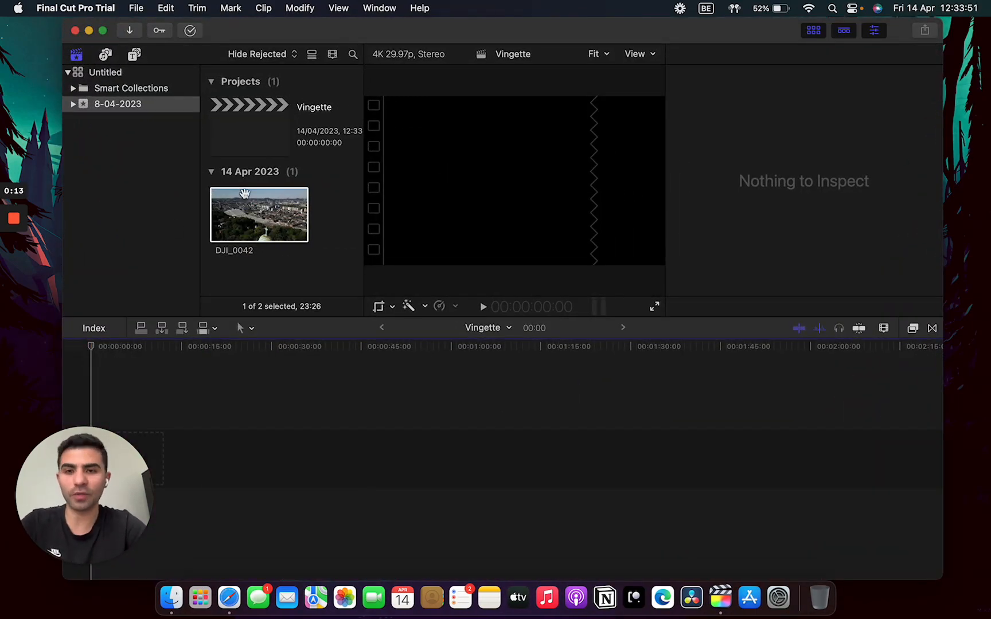
Drag the DJI_0042 drone clip from the browser into the Vignette project timeline
drag(258, 213, 177, 458)
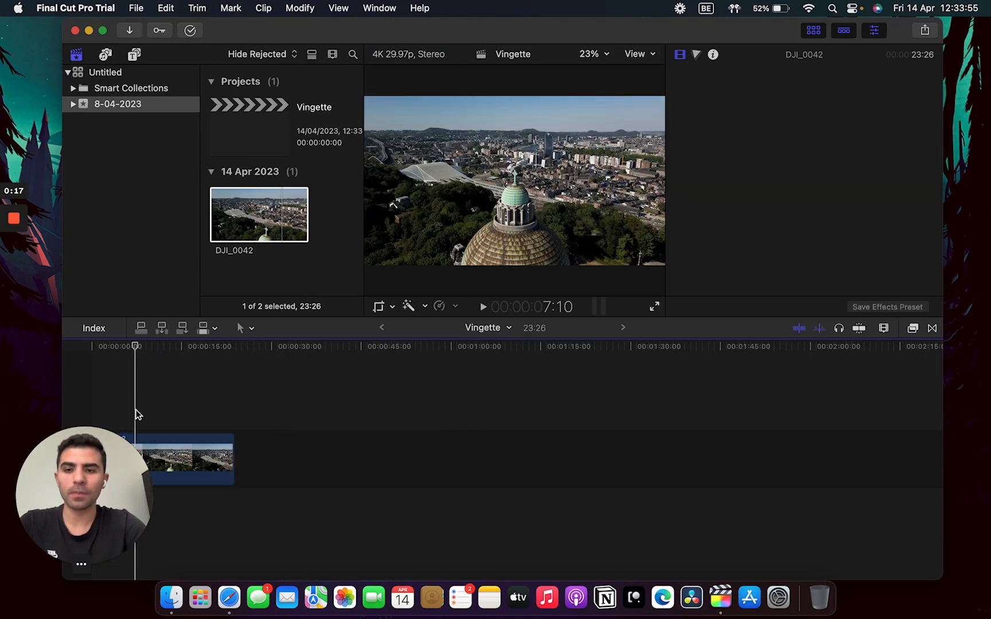
Show the Video Inspector and effects browser, scrolling the Video Effects list down to Vignette
click(911, 328)
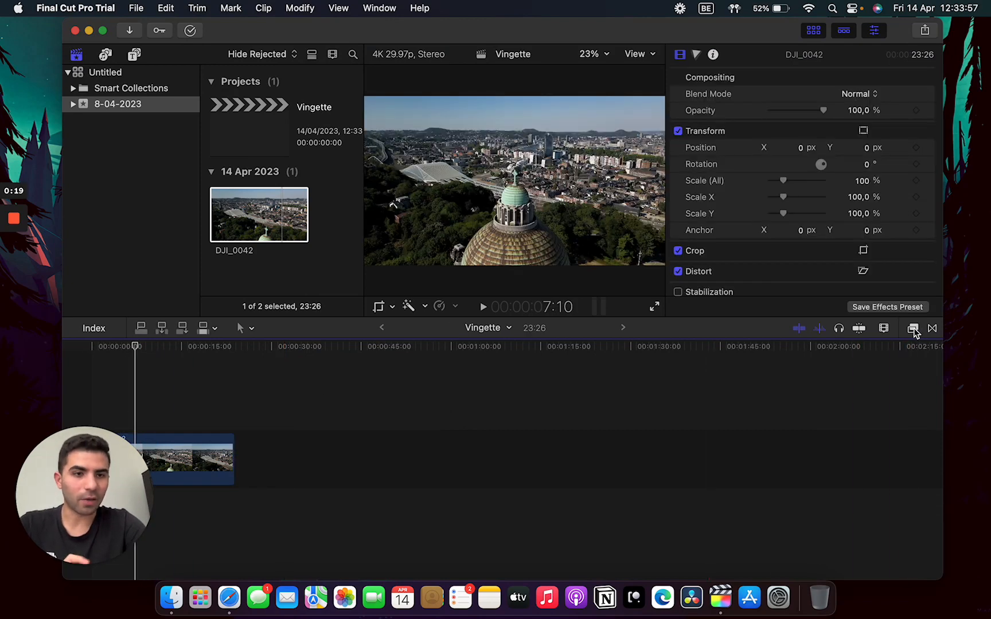
click(912, 329)
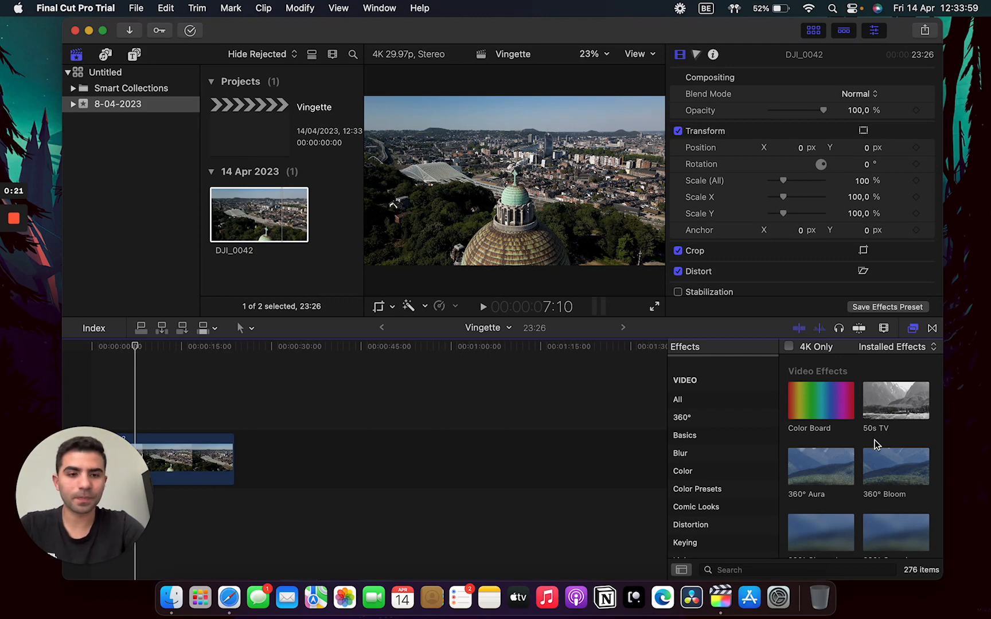
scroll(down, 3)
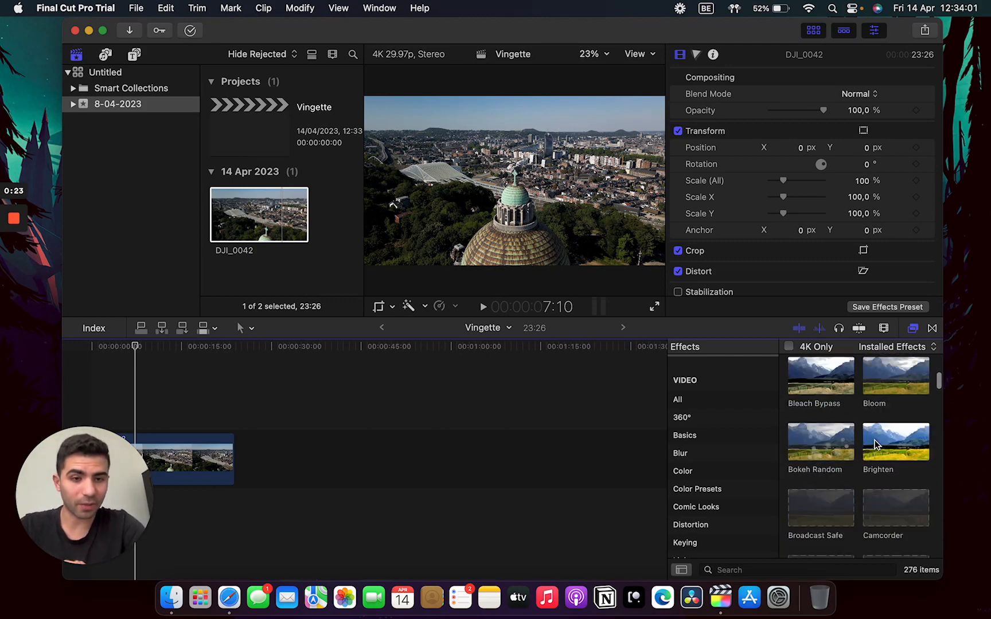
scroll(down, 3)
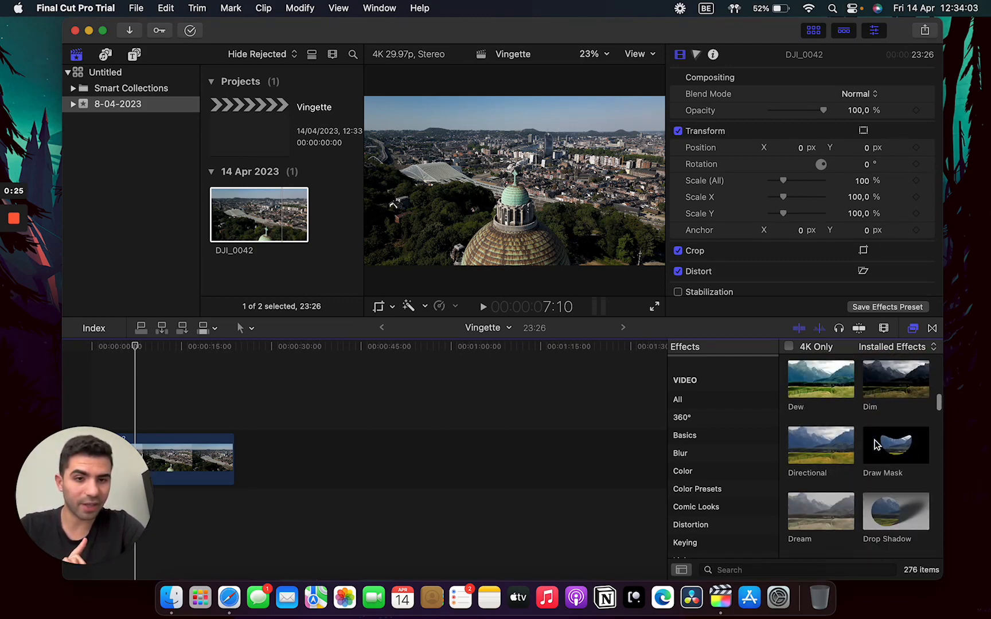
scroll(down, 3)
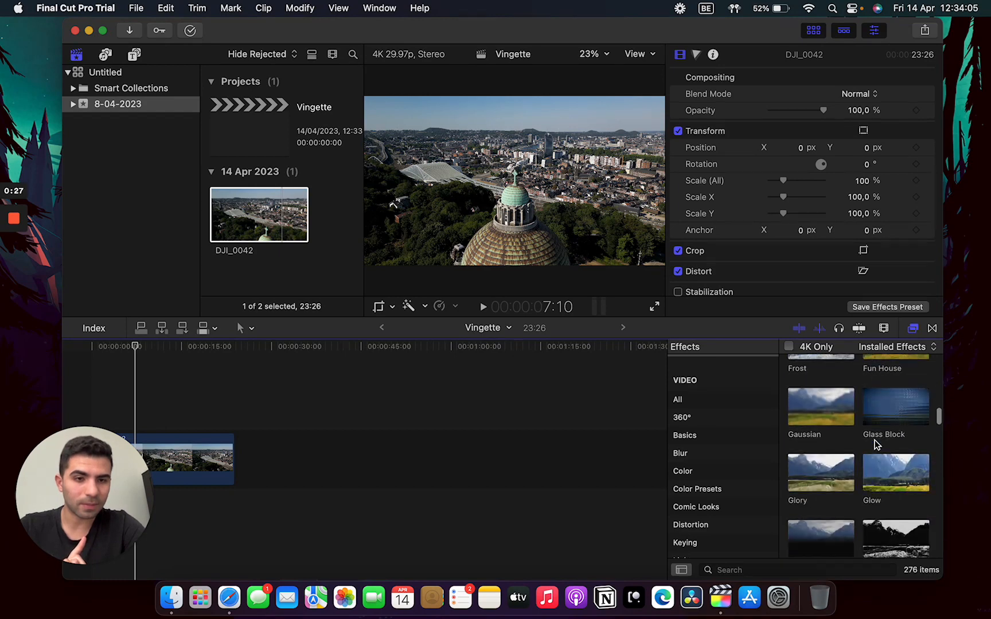
scroll(down, 3)
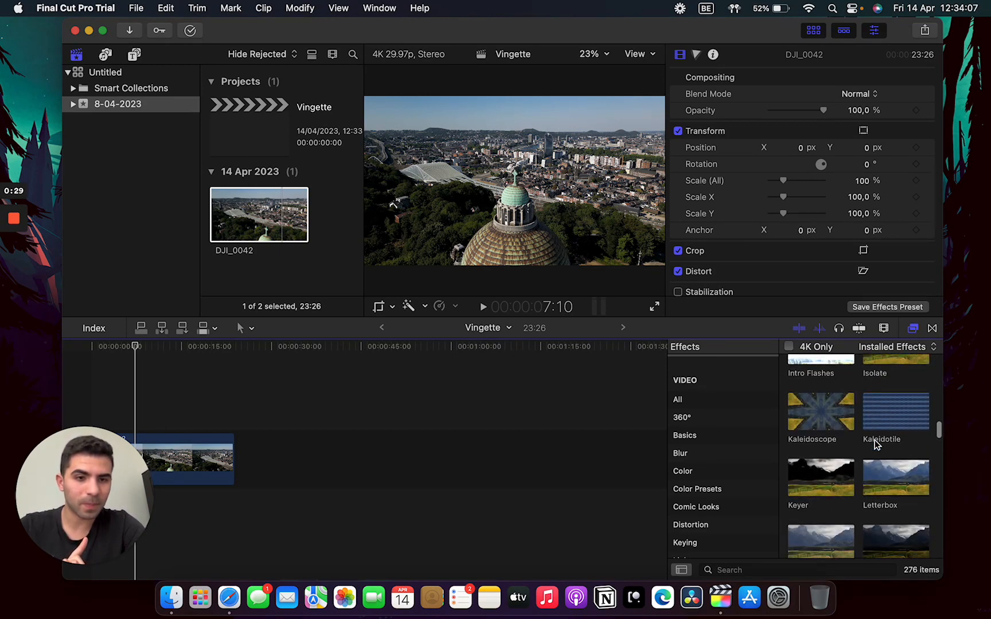
scroll(down, 3)
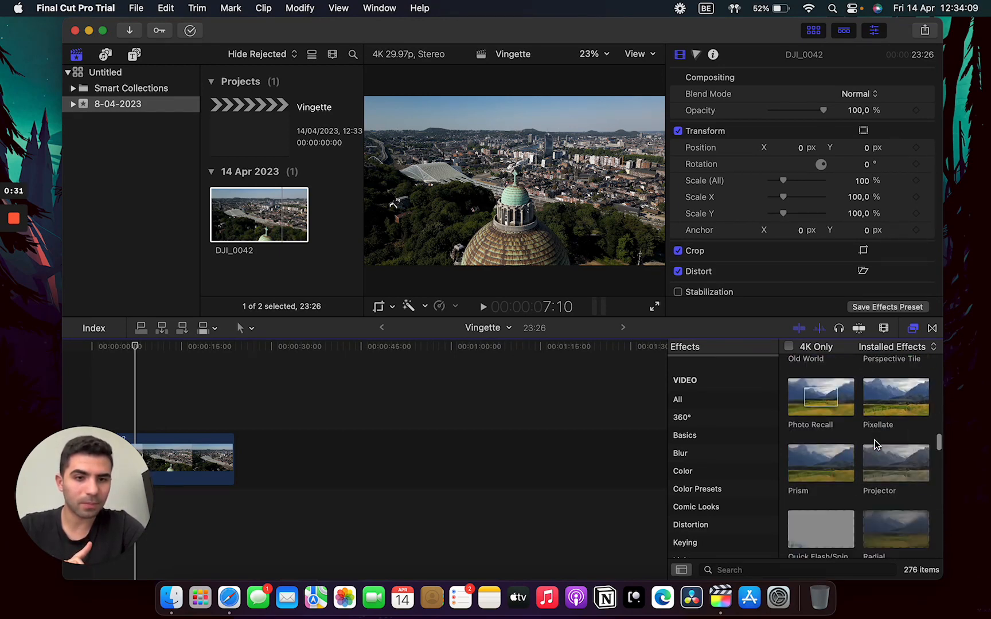
scroll(down, 3)
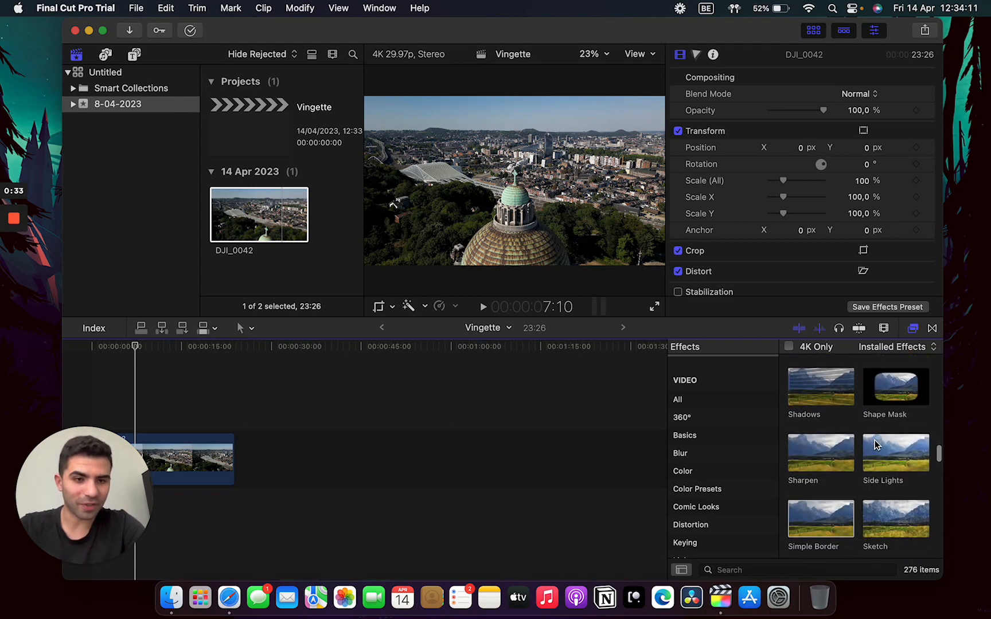
scroll(down, 3)
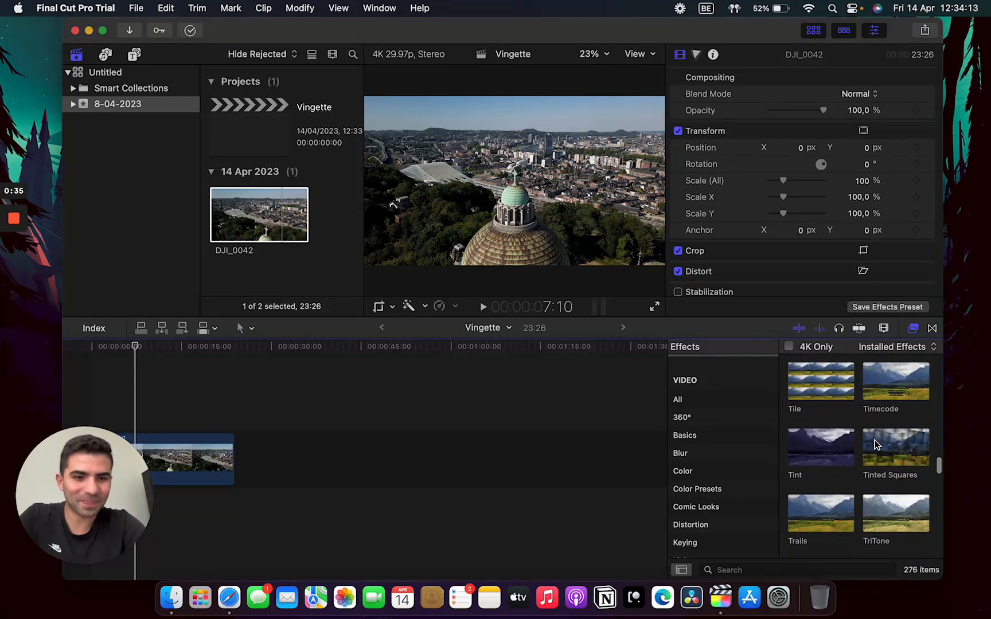
scroll(down, 3)
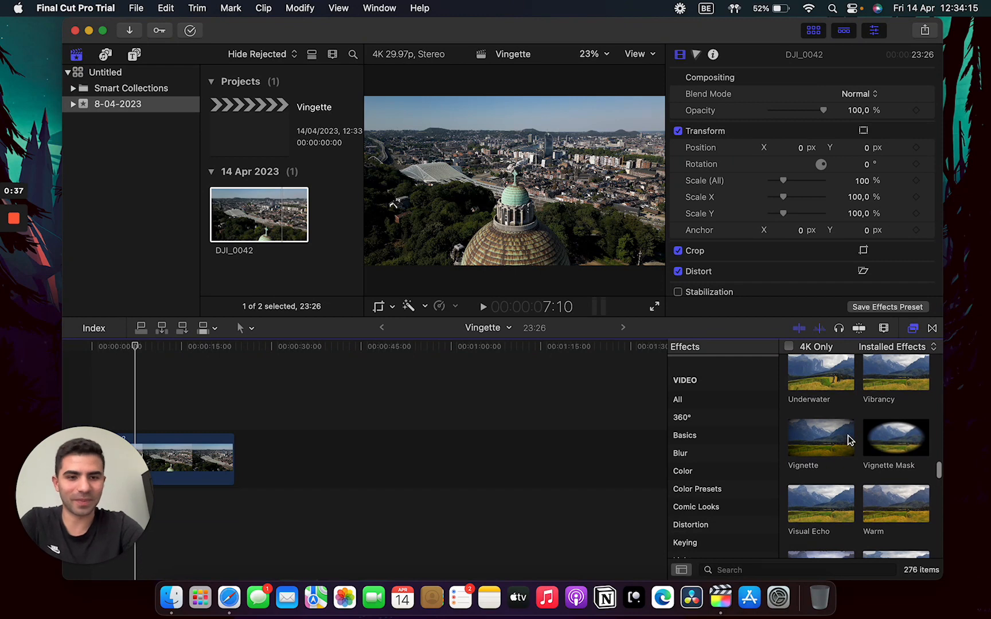
Drop the Vignette effect from the effects browser onto the DJI_0042 clip
drag(820, 436, 278, 442)
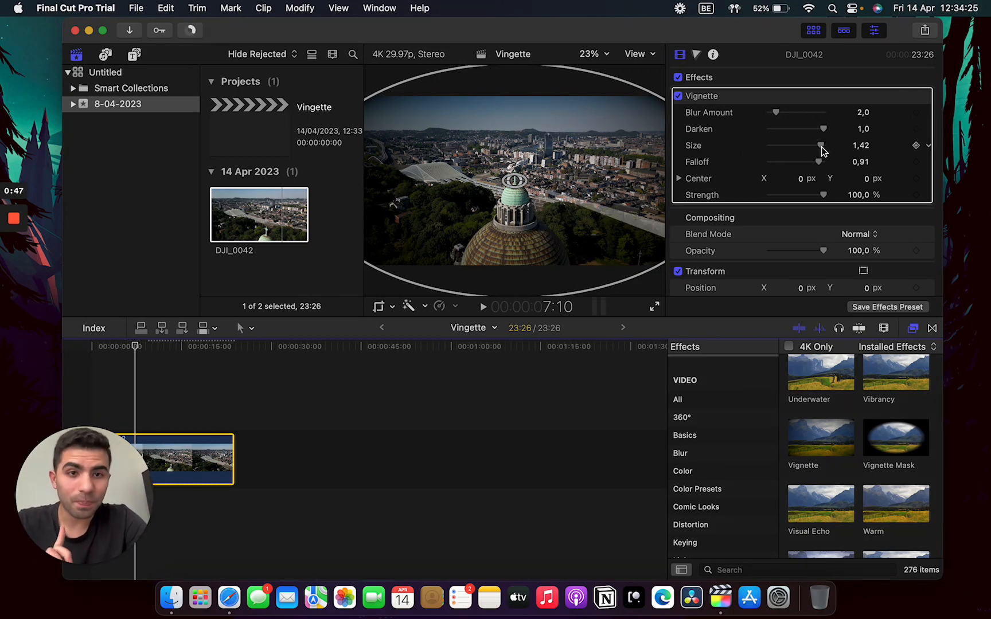
Adjust the vignette size to 1.32, then switch the effect off to compare
drag(823, 145, 812, 145)
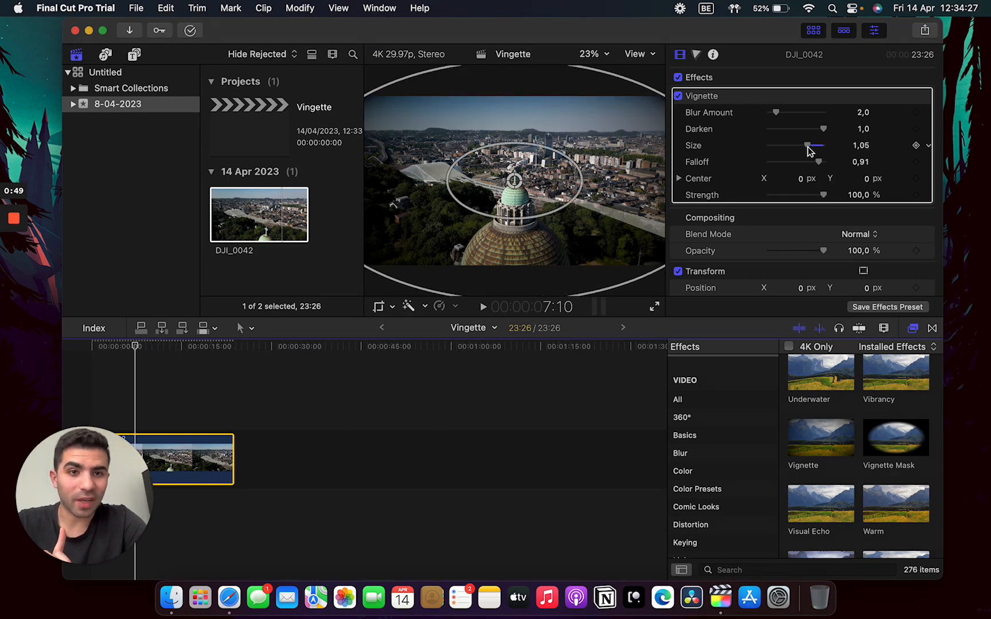
drag(807, 145, 825, 145)
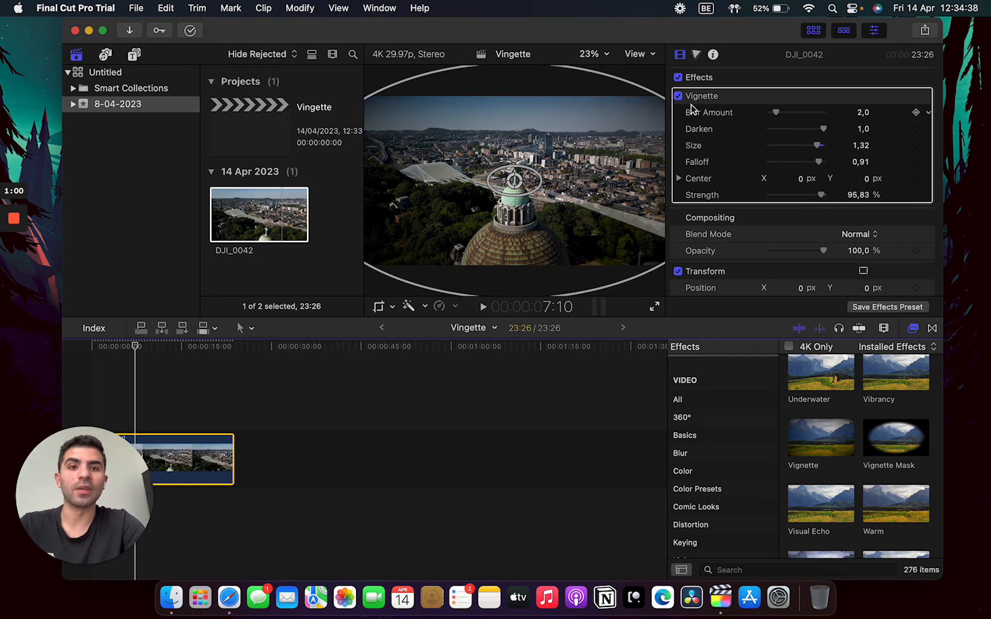
click(677, 96)
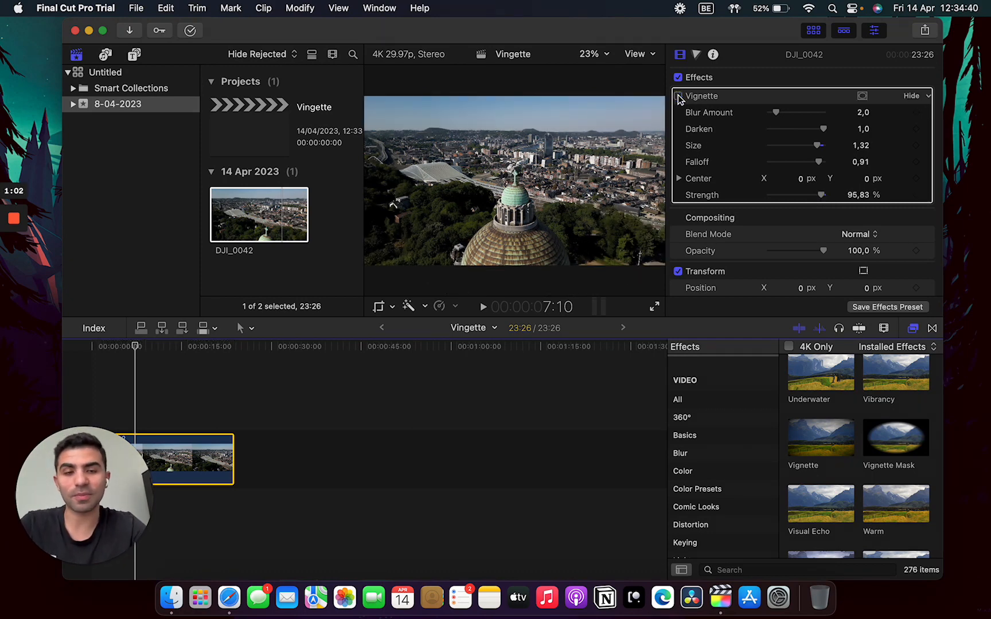